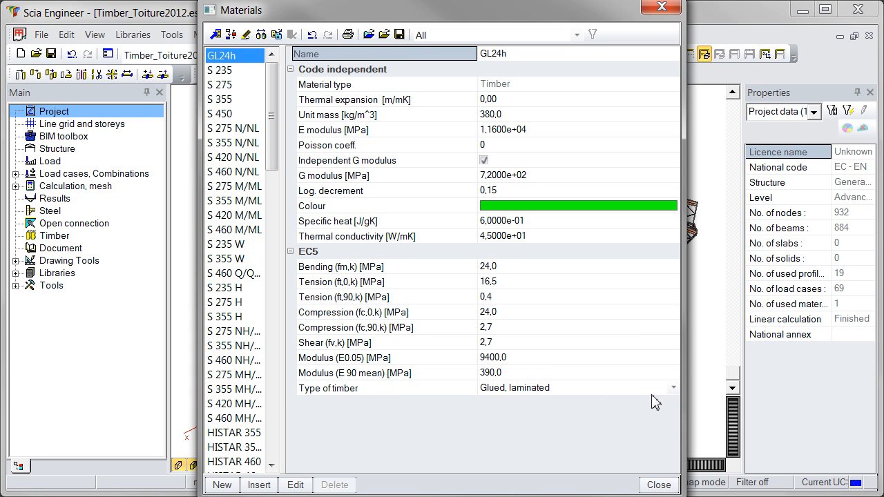
# - Inspect the Type of timber entry for GL24h and close the Materials library
pyautogui.click(673, 386)
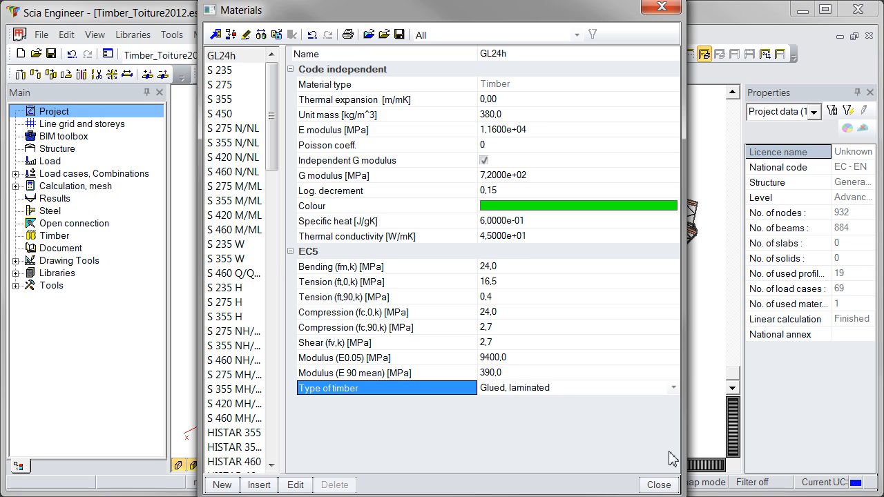
pyautogui.click(658, 485)
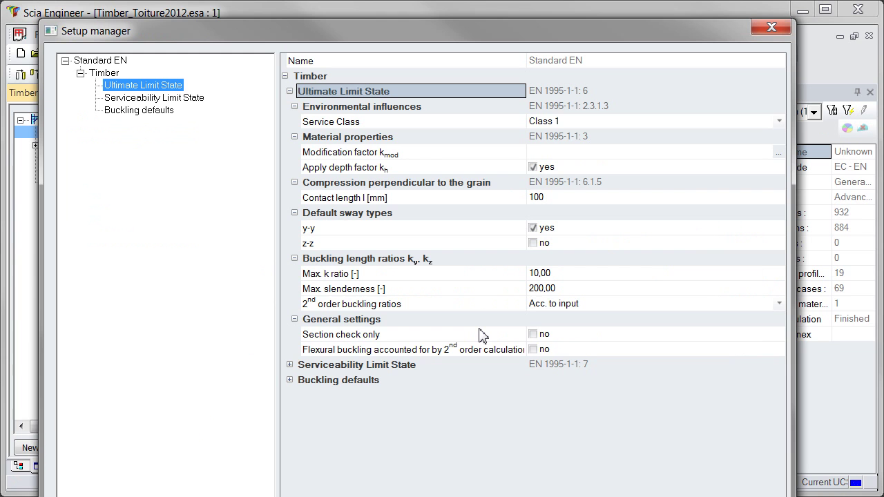
pyautogui.moveTo(563, 494)
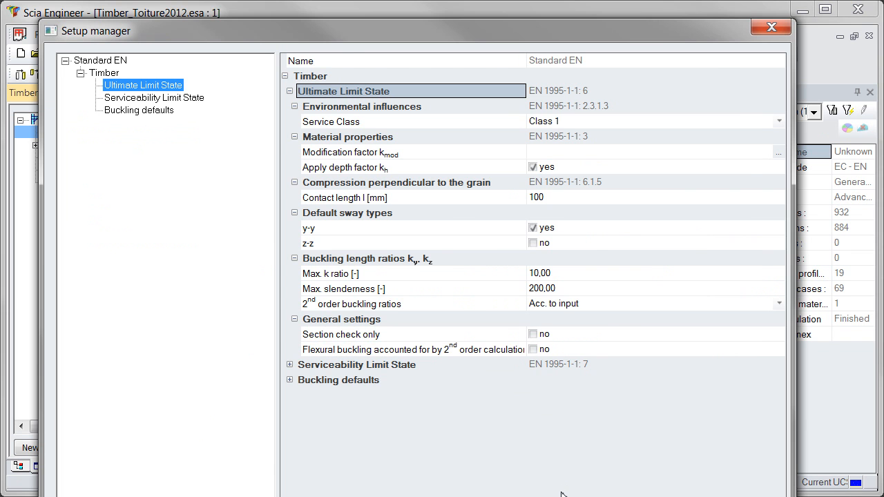
# - Confirm the Eurocode 5 ULS settings with service class 1 and leave Timber setup
pyautogui.click(771, 27)
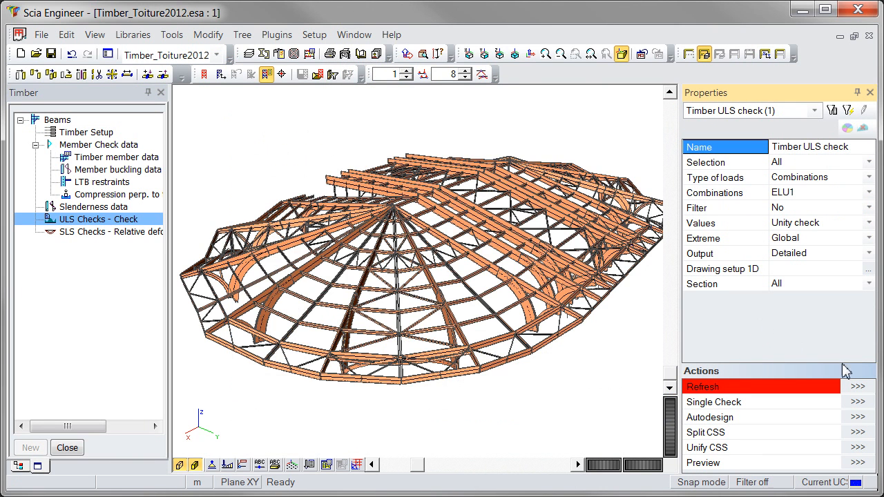
# - Refresh the ULS check on all beams for ELU1 and read through the detailed report for beam B351
pyautogui.click(859, 387)
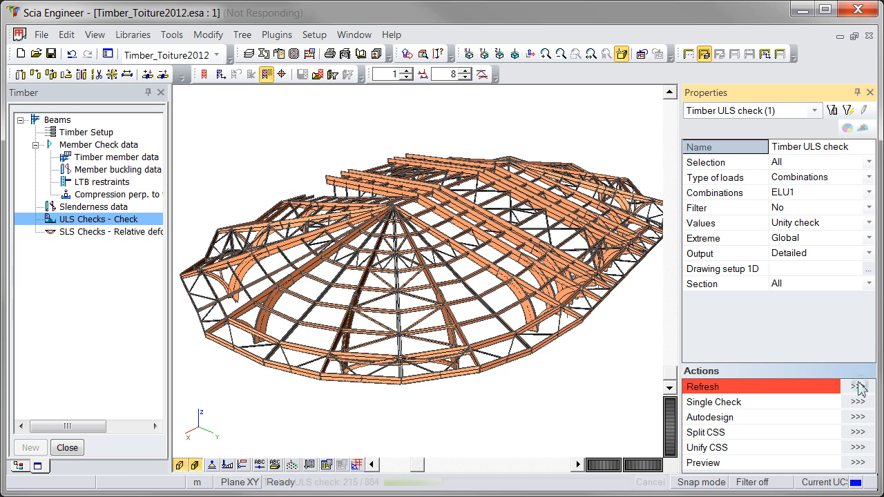
pyautogui.click(856, 387)
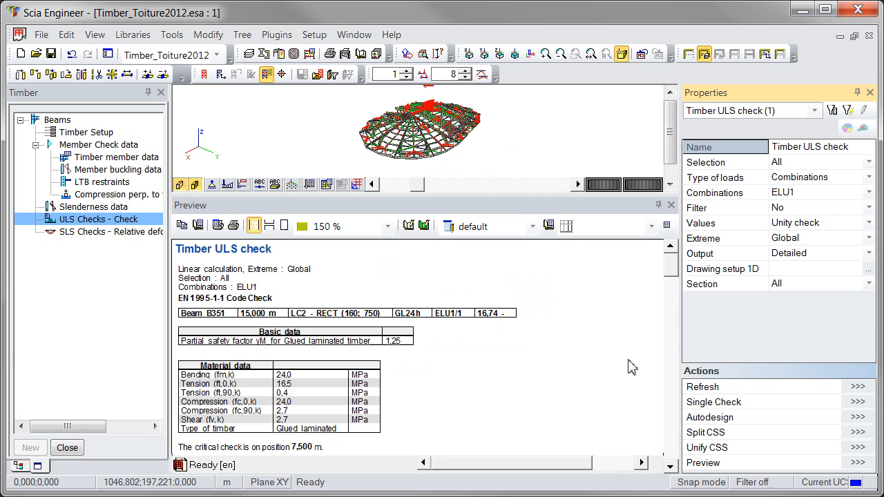
pyautogui.scroll(-3)
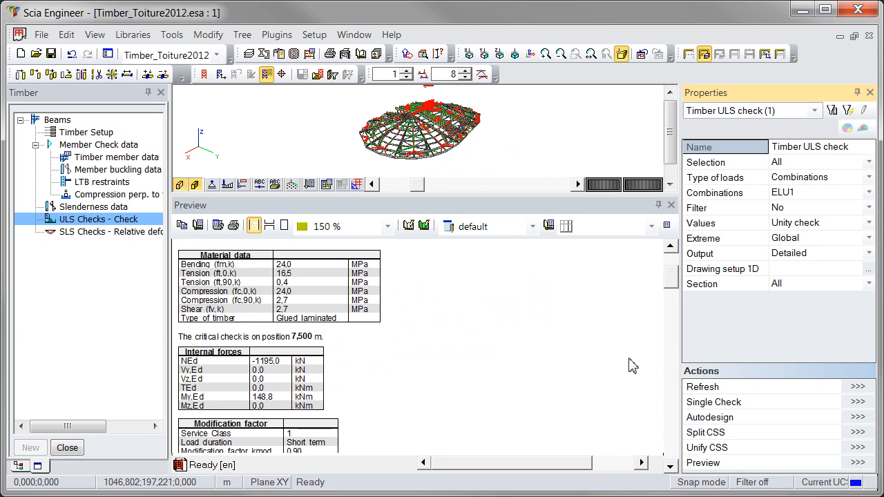
pyautogui.scroll(-3)
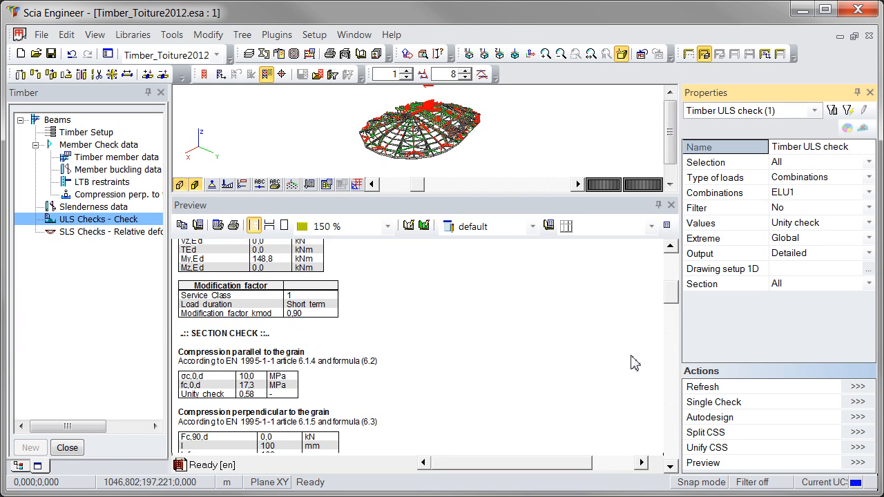
pyautogui.scroll(-3)
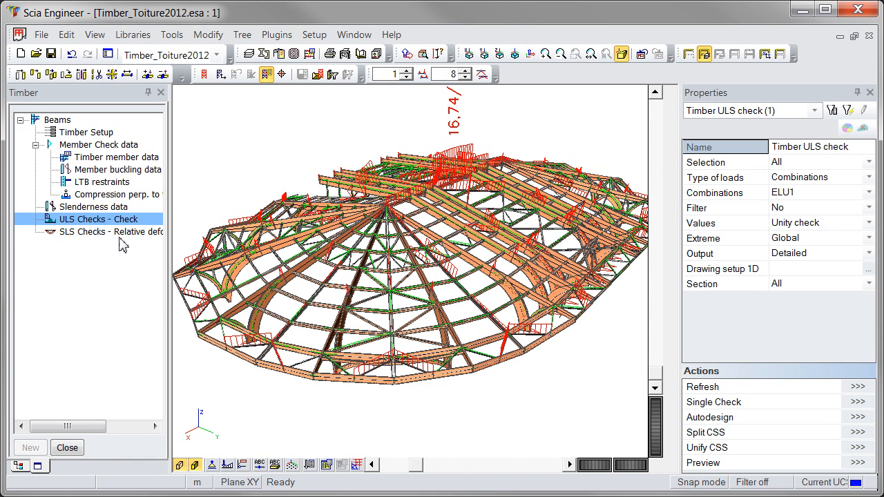
# - Preview the SLS relative deformation report for ELS1, then reselect the ULS unity check
pyautogui.click(110, 232)
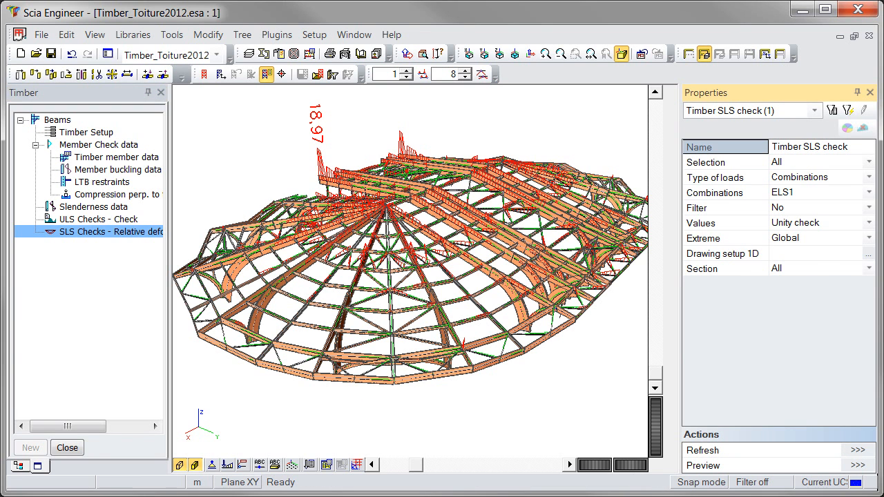
pyautogui.click(857, 465)
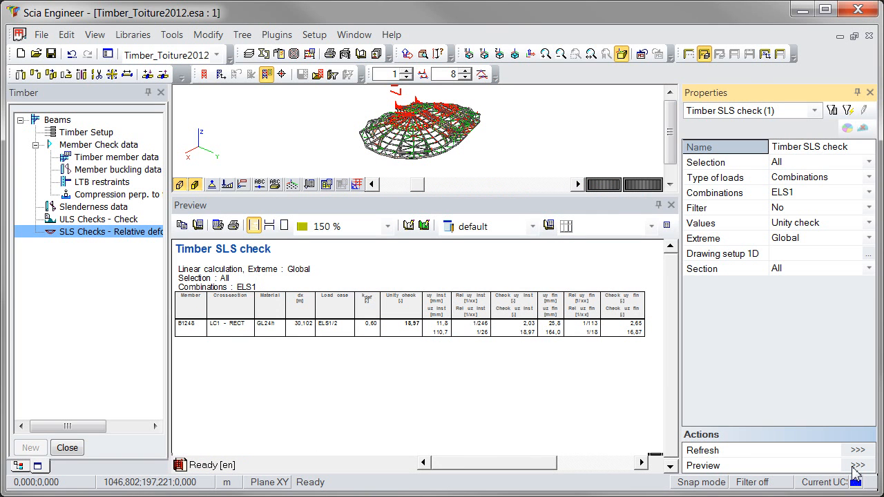
pyautogui.click(99, 218)
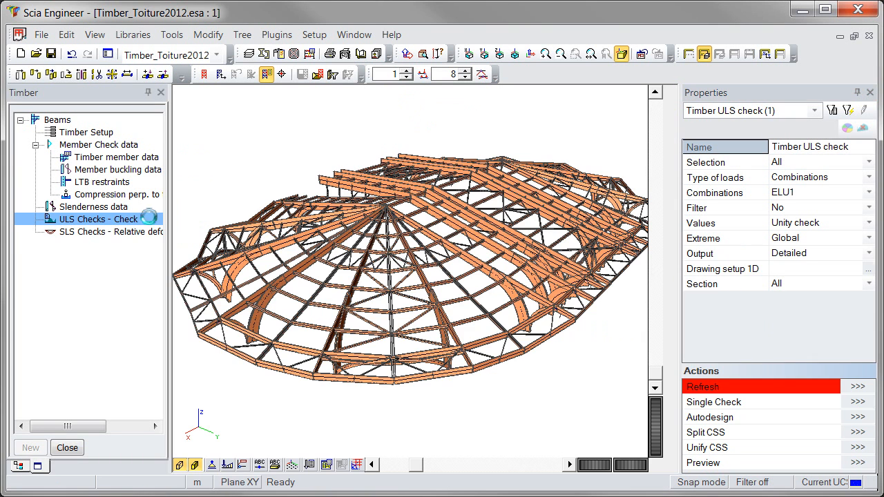
# - Filter the check to the ARCTOP - 2 Rect section and accept the autodesigned optimal dimensions
pyautogui.click(817, 207)
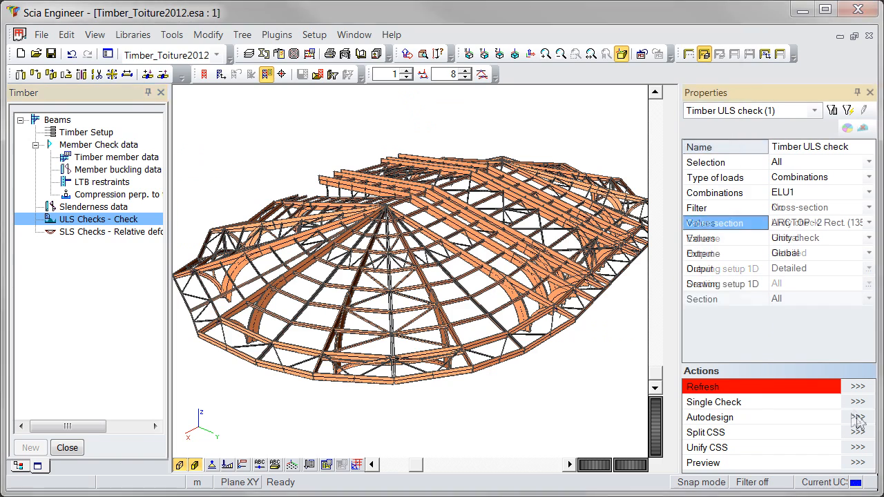
pyautogui.click(858, 417)
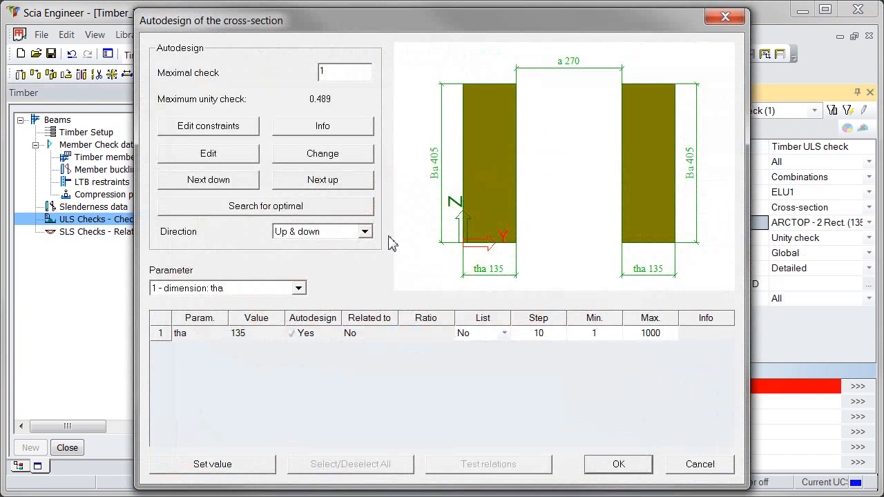
pyautogui.click(265, 204)
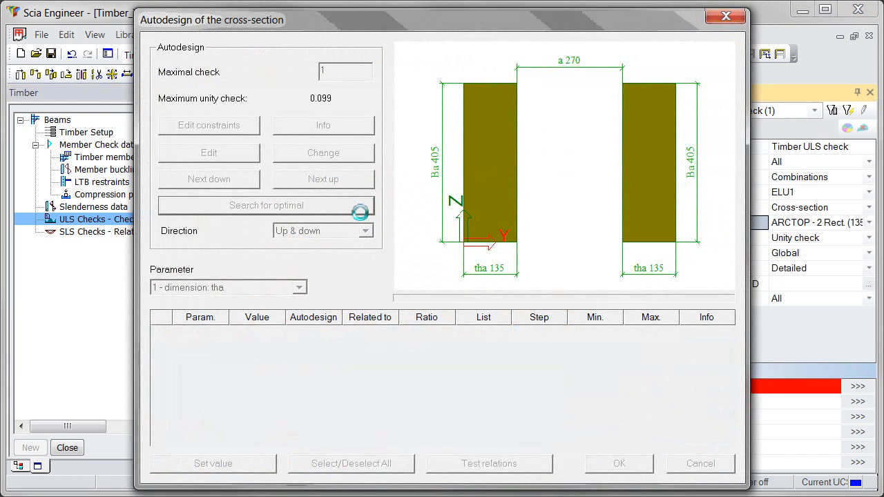
pyautogui.click(265, 205)
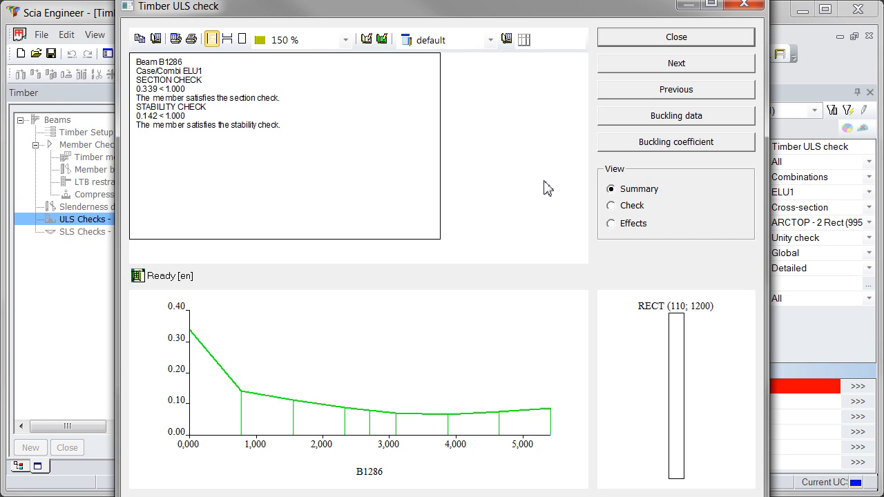
# - View B1286's section and stability checks and internal forces, then close the Single Check window
pyautogui.click(610, 204)
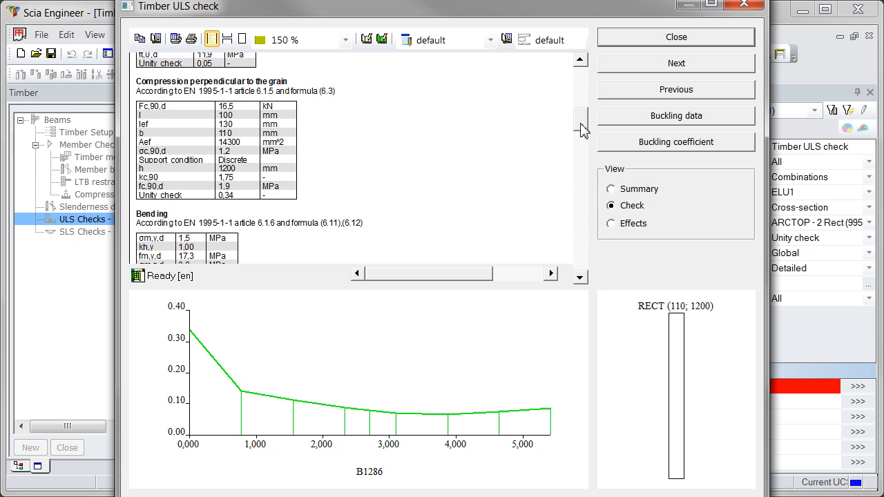
pyautogui.click(611, 224)
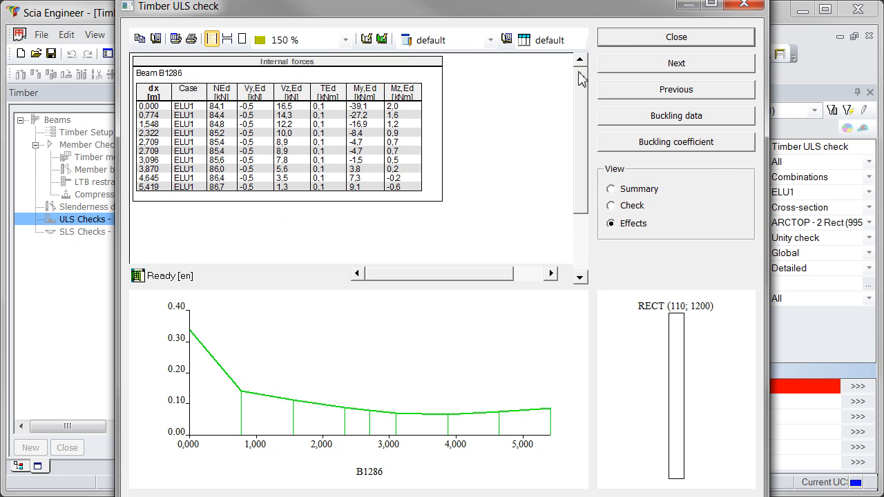
pyautogui.click(675, 36)
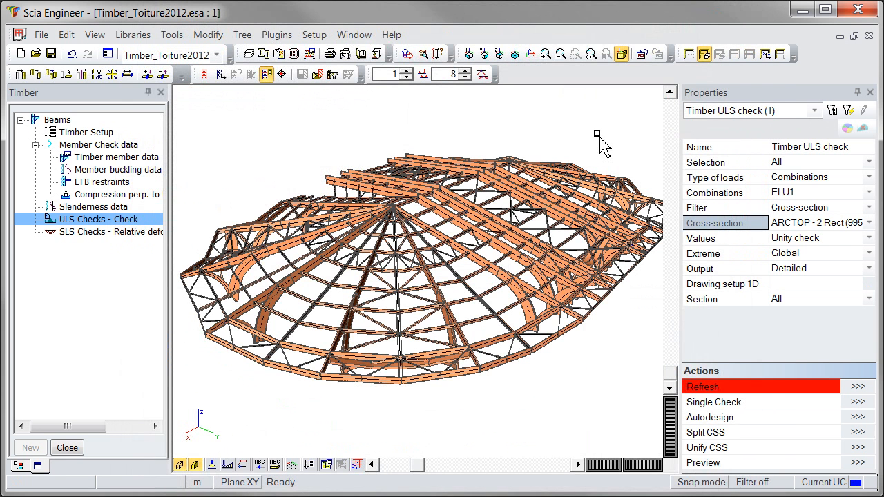